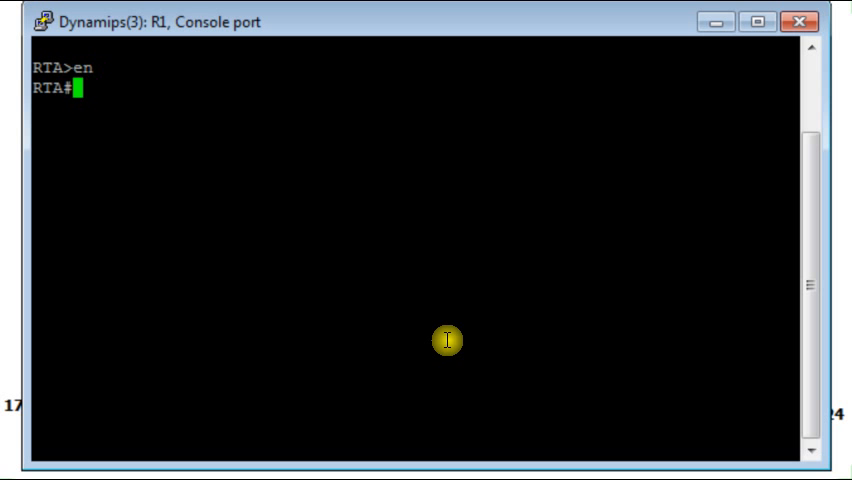
Step: On RTA, show the access lists (none configured) and page through the running configuration
{"action": "type", "text": "sh acc"}
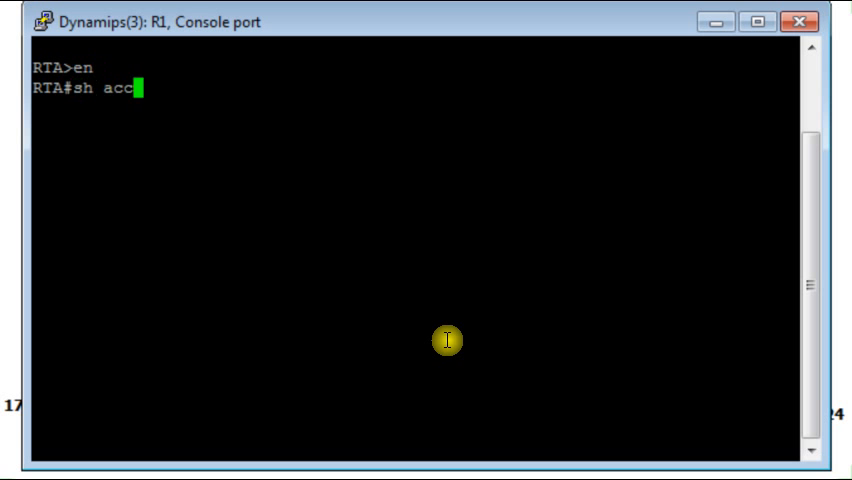
{"action": "type", "text": "ess-li"}
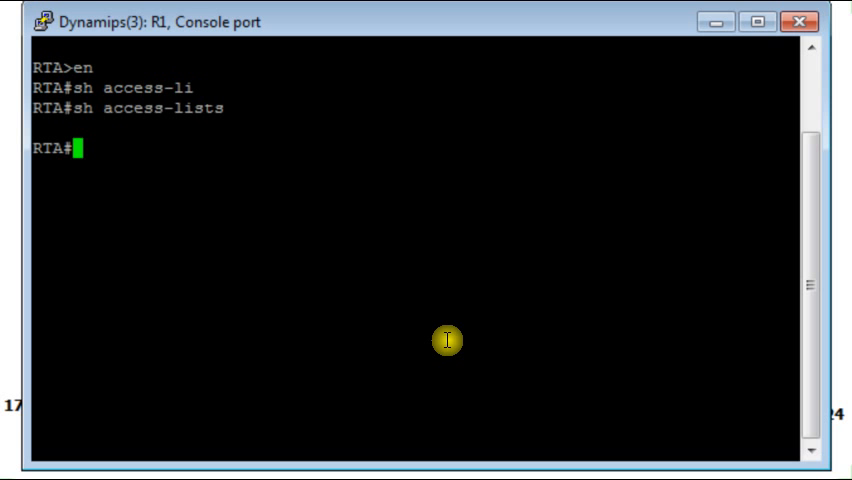
{"action": "type", "text": "sh running-config"}
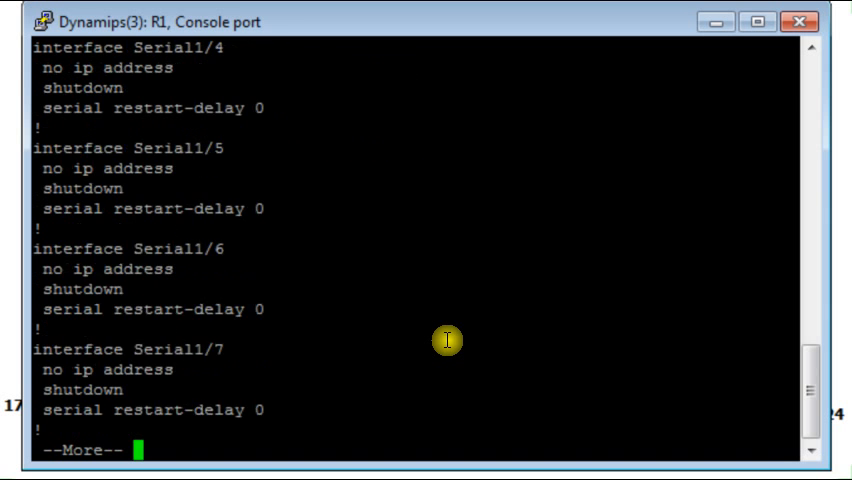
{"action": "key", "text": "space"}
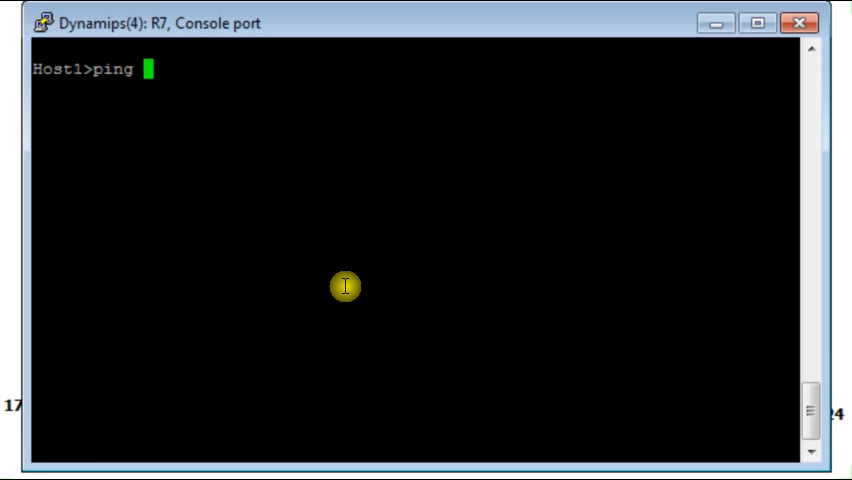
Step: From Host1 (R7), ping 172.31.0.1, then enter a ping to 172.31.0.2
{"action": "type", "text": "172.31.0"}
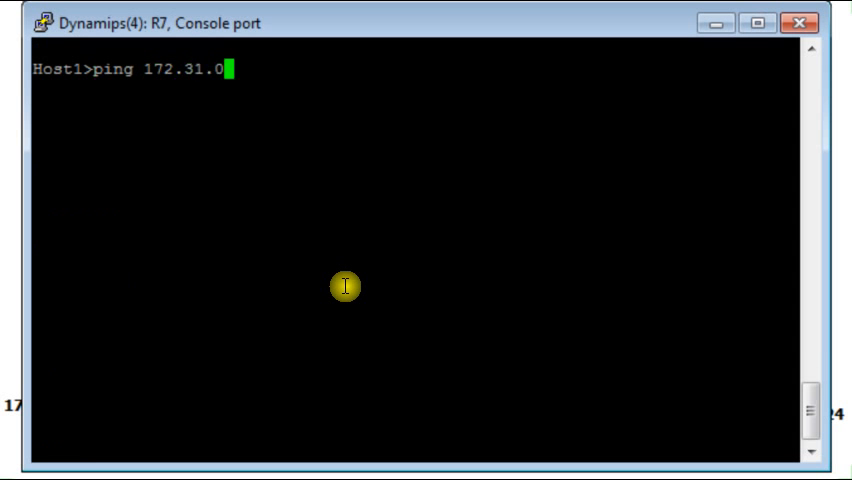
{"action": "type", "text": "1"}
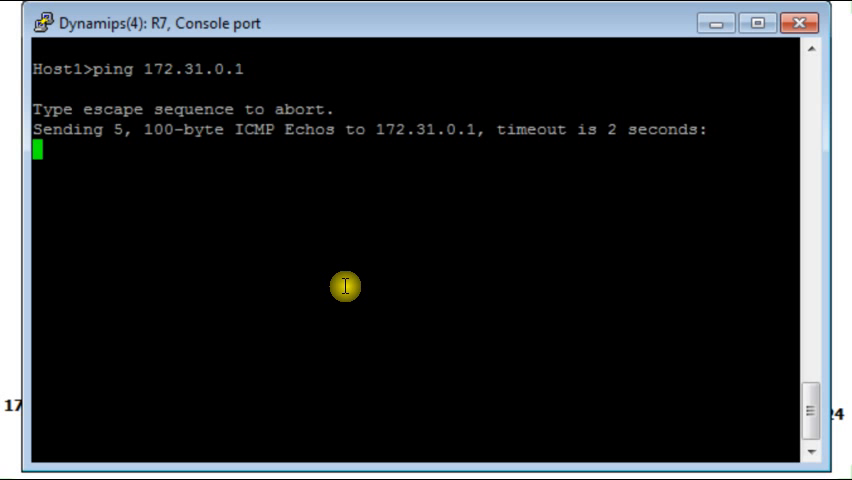
{"action": "type", "text": "ping 172.31.0.2"}
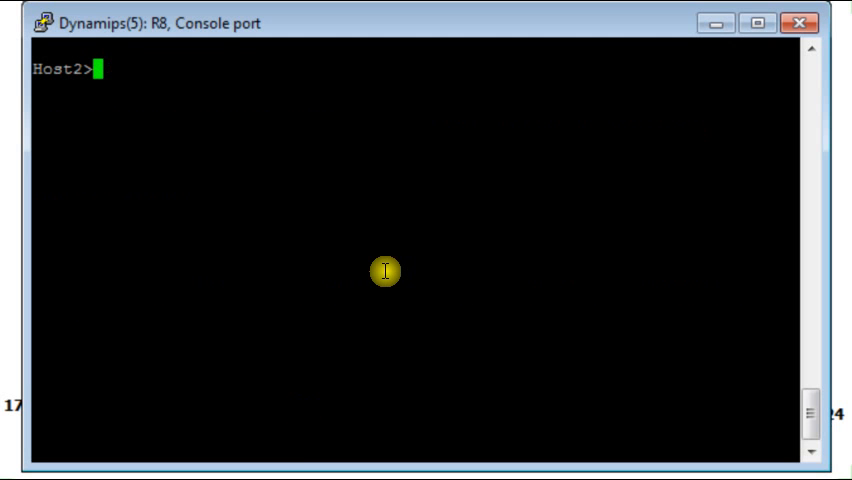
Step: From Host2 (R8), ping 172.31.0.1 (80 percent success), then ping 172.31.0.2
{"action": "type", "text": "ping 172.31.0.1"}
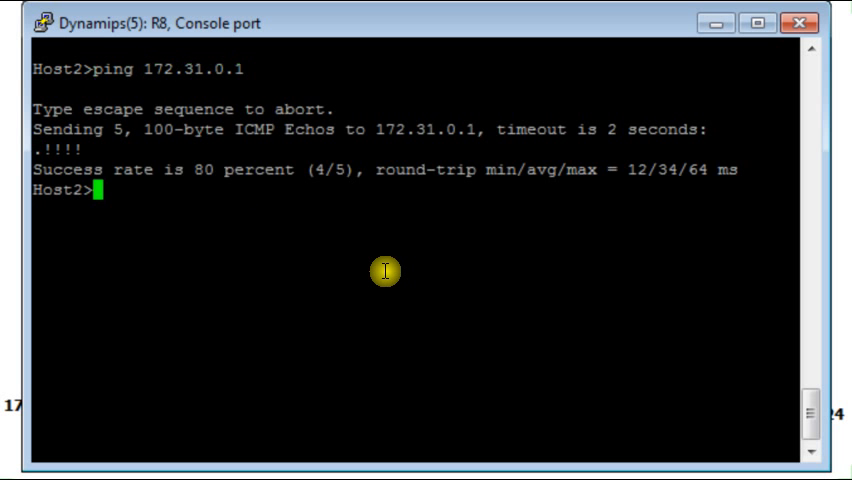
{"action": "type", "text": "ping 172.31.0.2"}
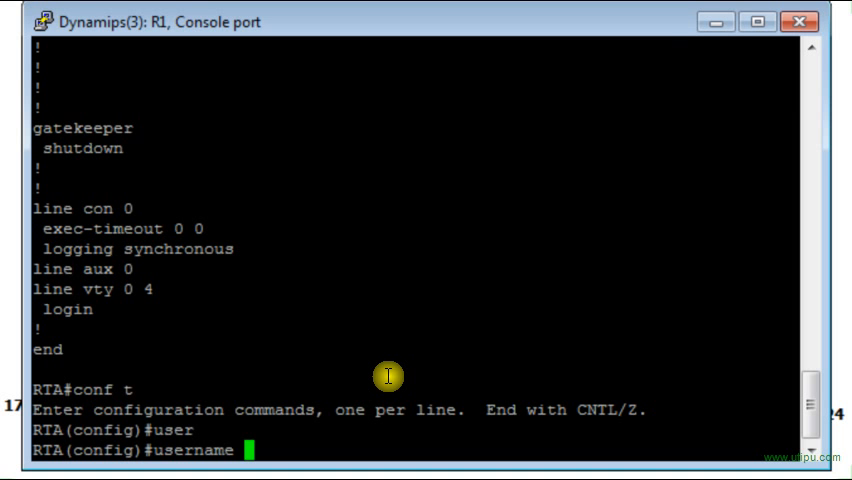
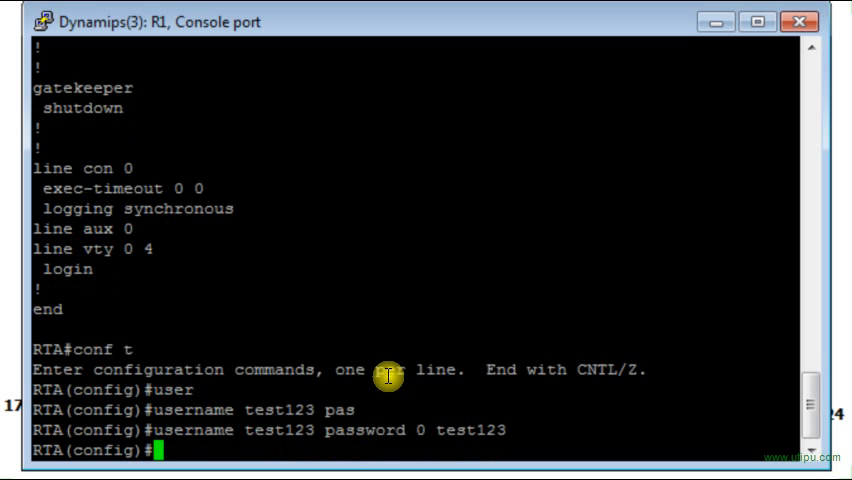
{"action": "type", "text": "username"}
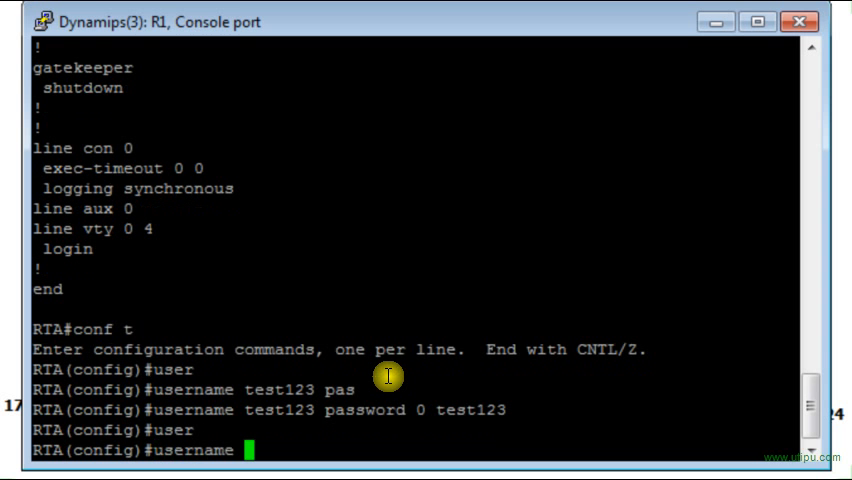
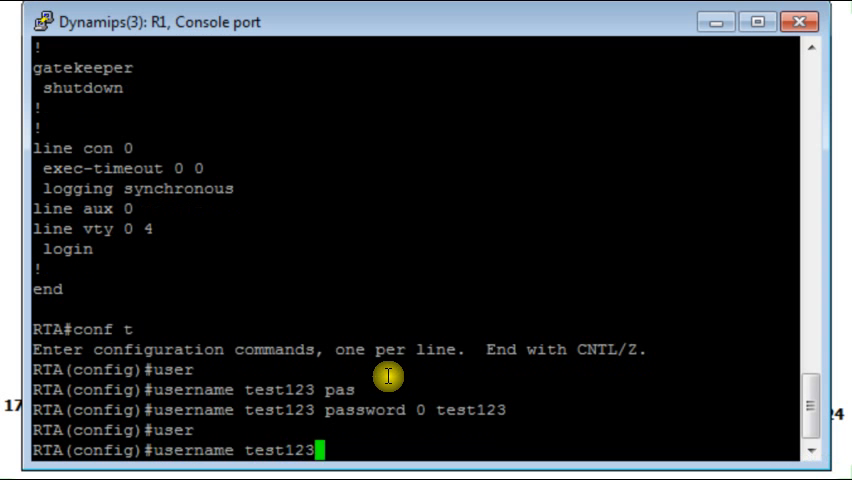
{"action": "type", "text": "autocommand"}
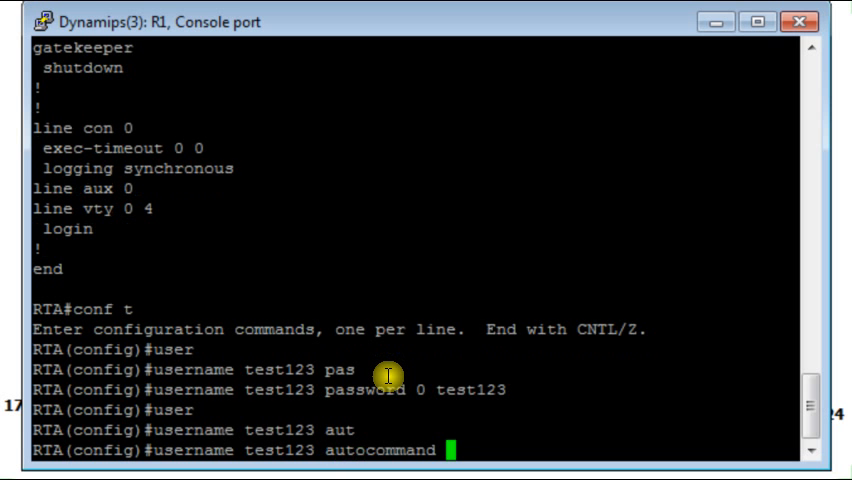
{"action": "type", "text": "hos"}
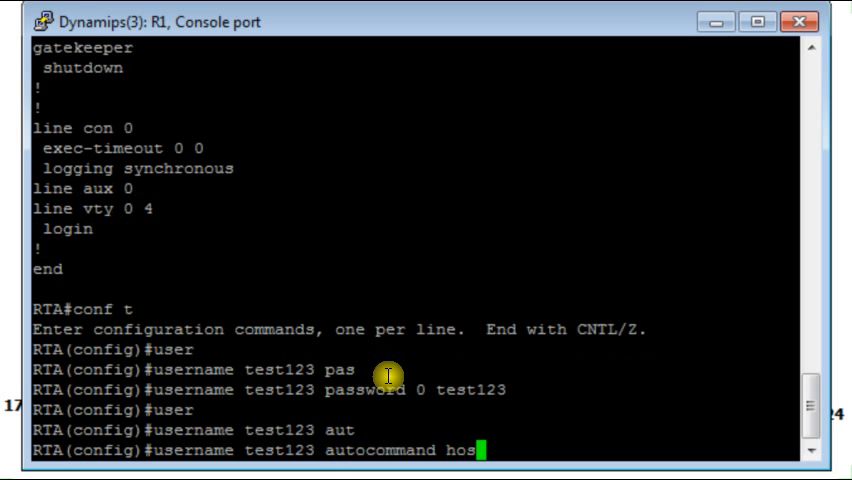
{"action": "type", "text": "acces"}
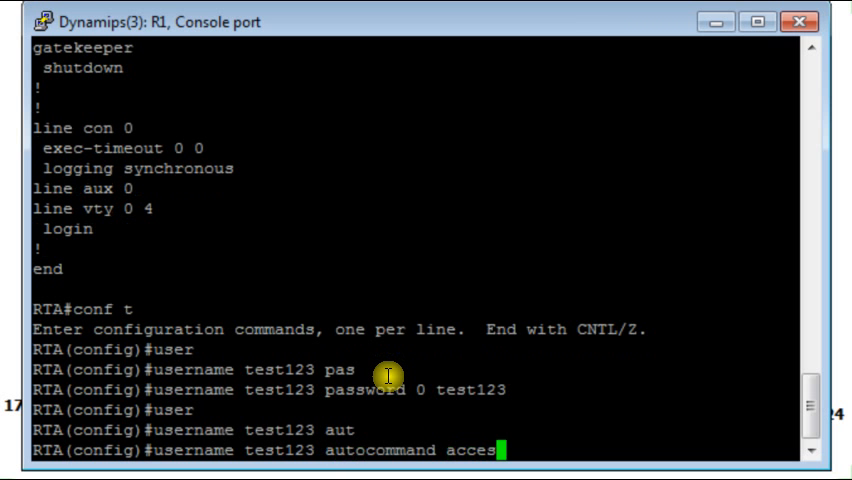
{"action": "type", "text": "-enable"}
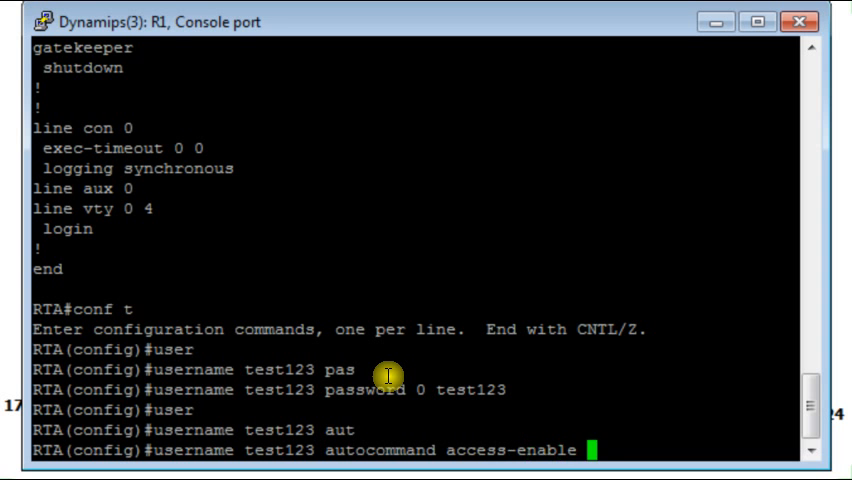
{"action": "type", "text": "host timeout"}
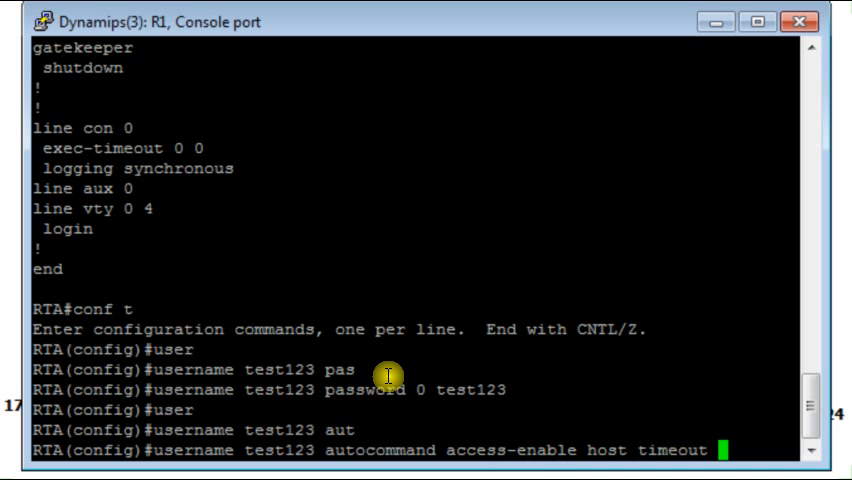
{"action": "type", "text": "15"}
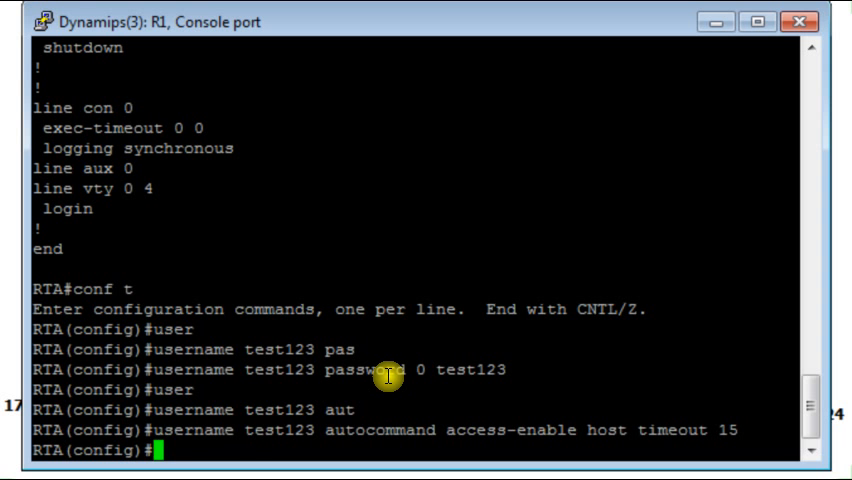
Step: Set 'login local' on line vty 0 4
{"action": "type", "text": "line vty"}
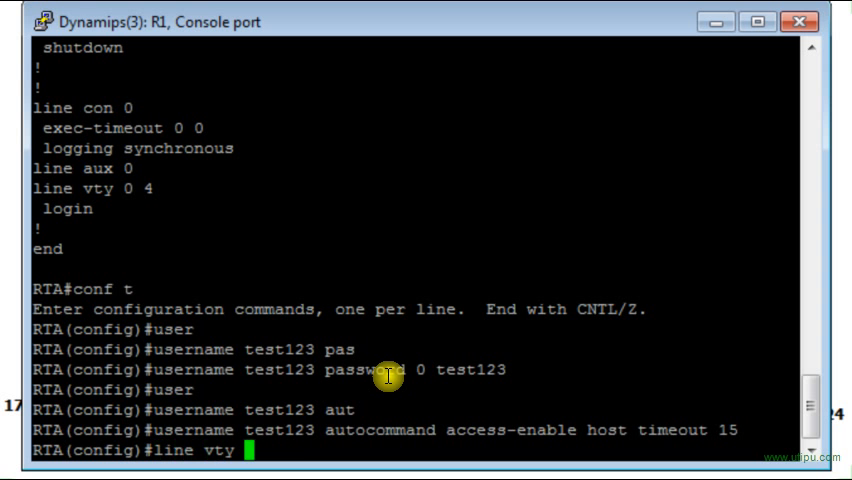
{"action": "type", "text": "0 4"}
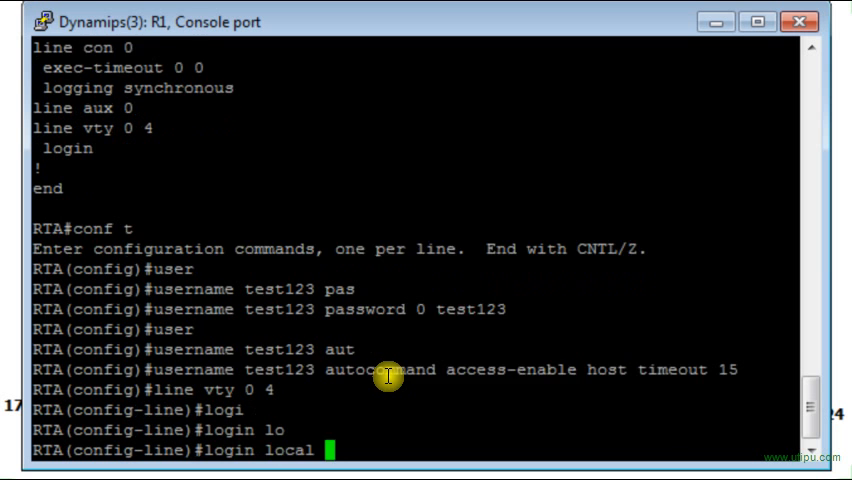
{"action": "key", "text": "Enter"}
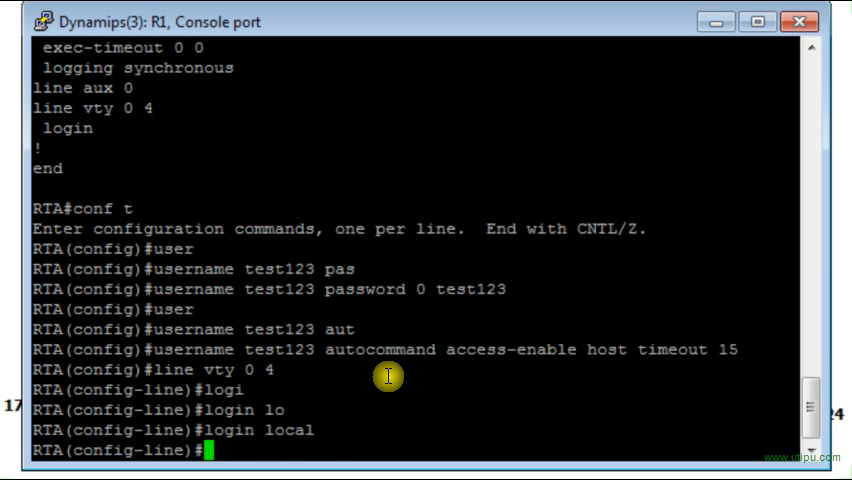
{"action": "mouse_move", "coordinate": [385, 378]}
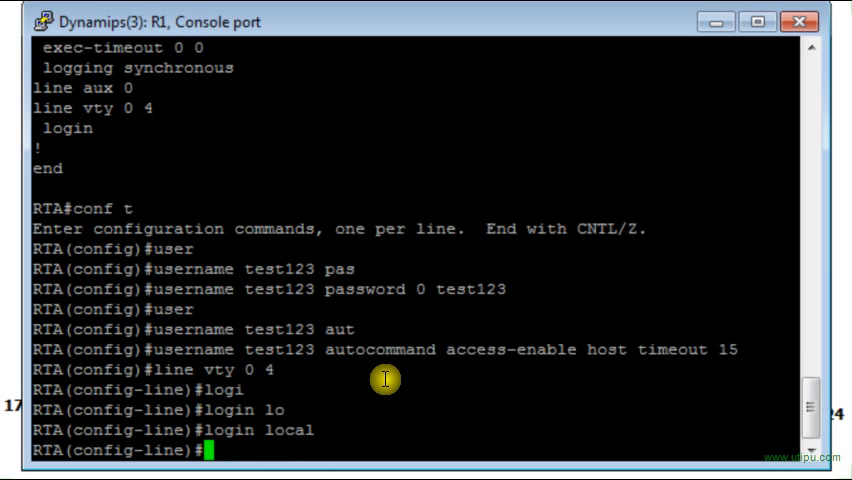
{"action": "mouse_move", "coordinate": [200, 289]}
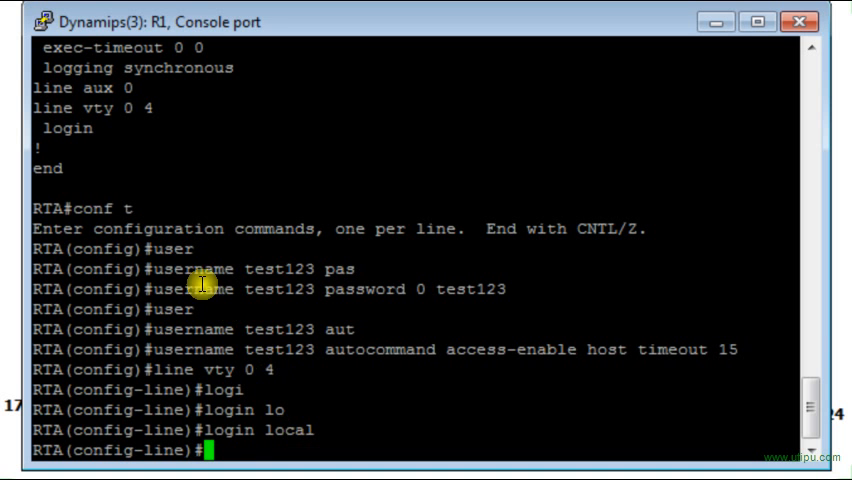
{"action": "mouse_move", "coordinate": [290, 289]}
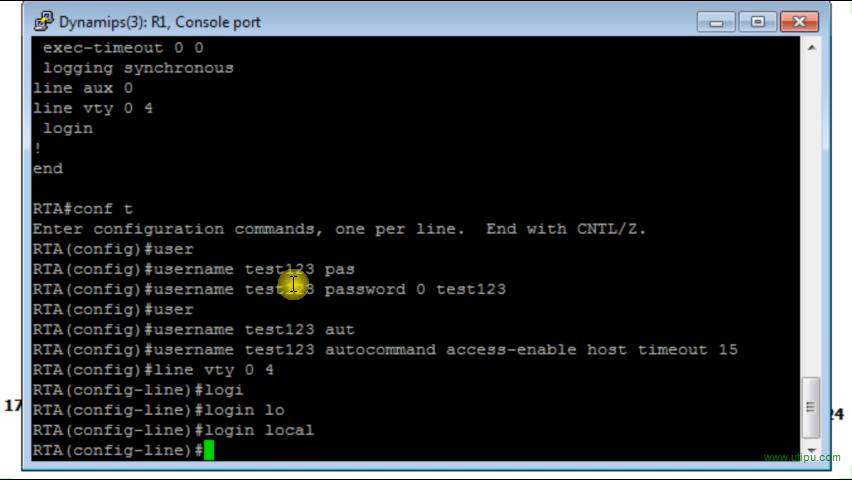
{"action": "mouse_move", "coordinate": [406, 274]}
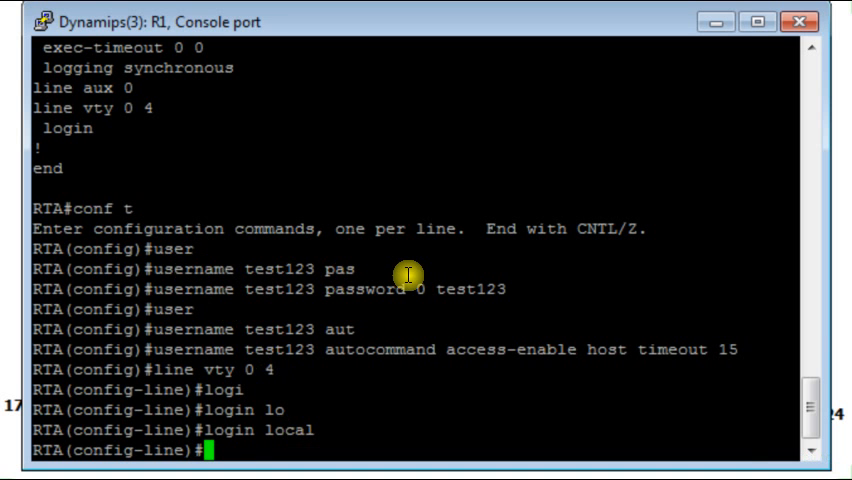
Step: Add 'access-list 100 permit tcp 172.16.0.0 0.0.0.255 host 172.16.0.250 eq telnet'
{"action": "type", "text": "exit"}
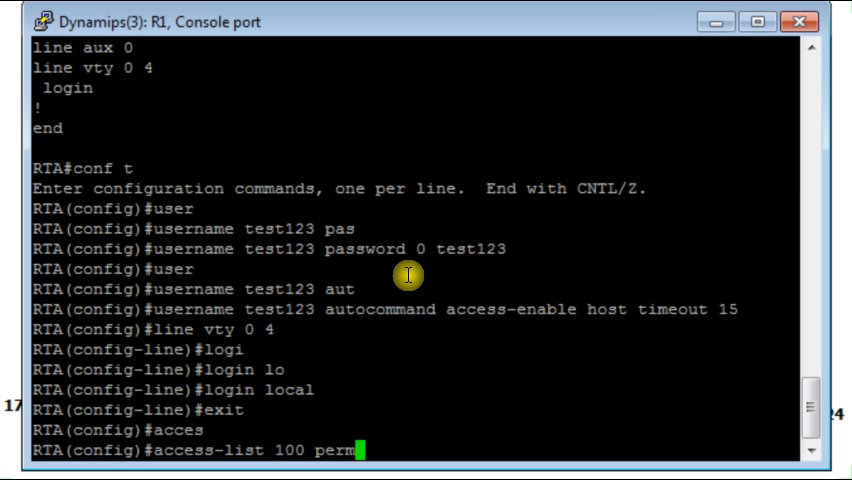
{"action": "type", "text": "tcp"}
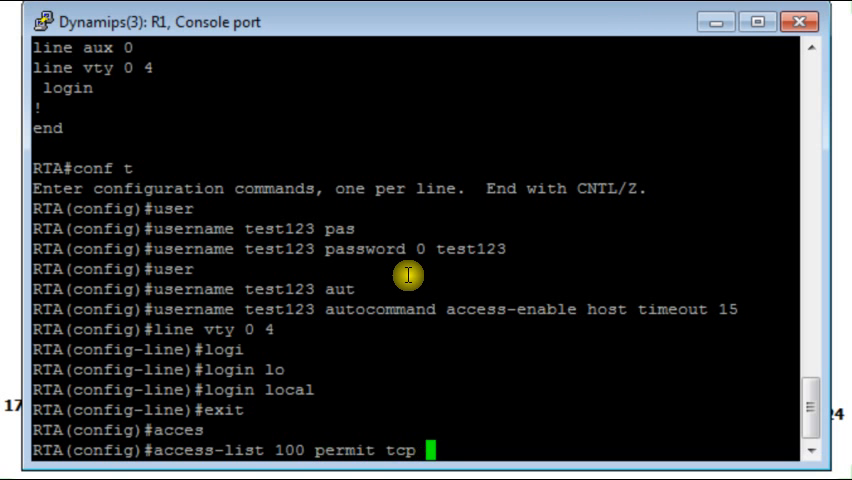
{"action": "type", "text": "172.16.0."}
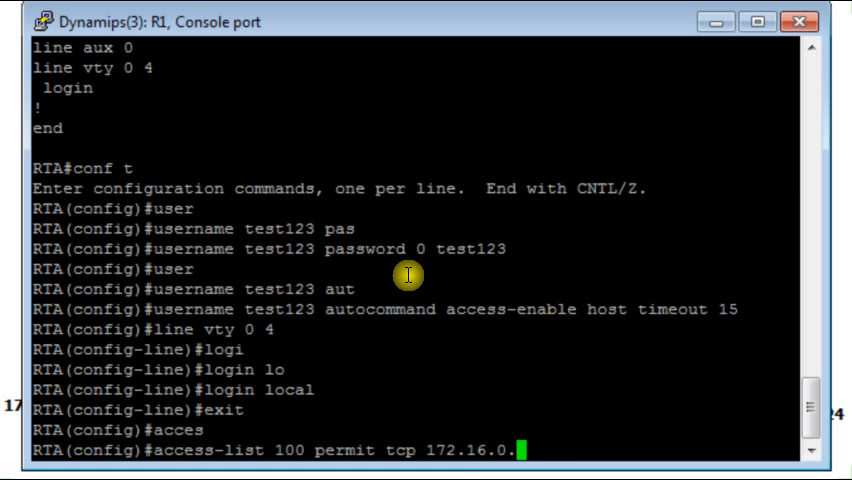
{"action": "type", "text": "0"}
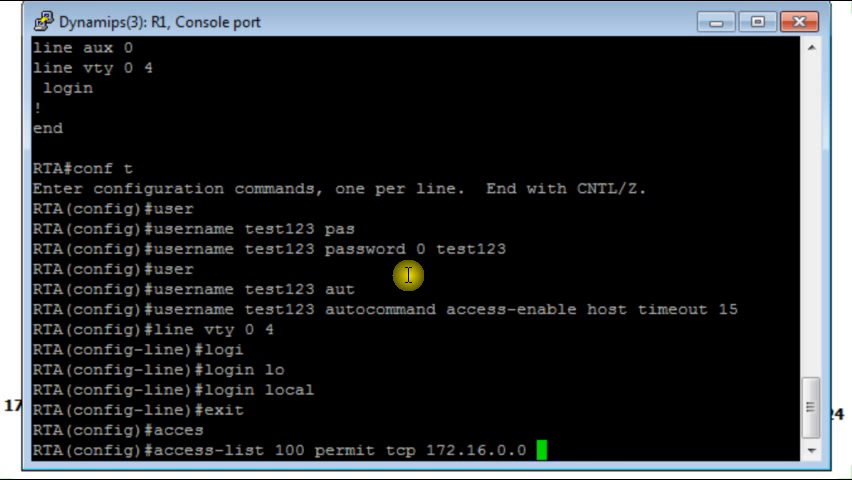
{"action": "type", "text": "0.0.0."}
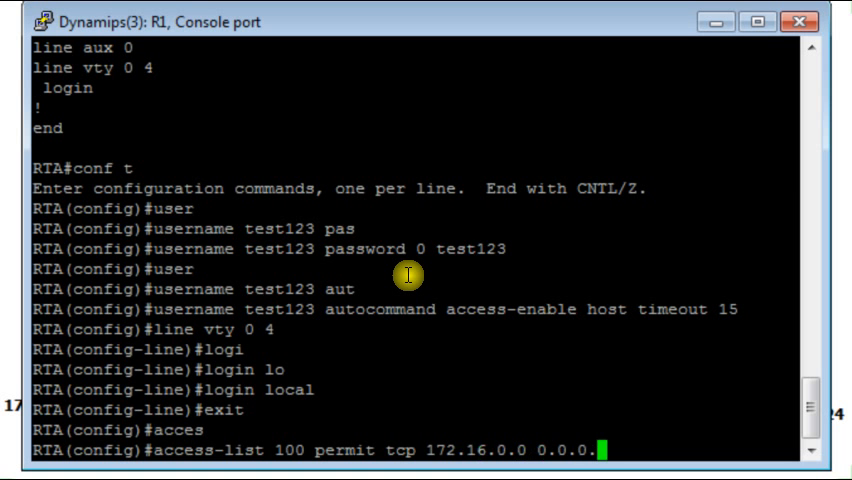
{"action": "type", "text": "255"}
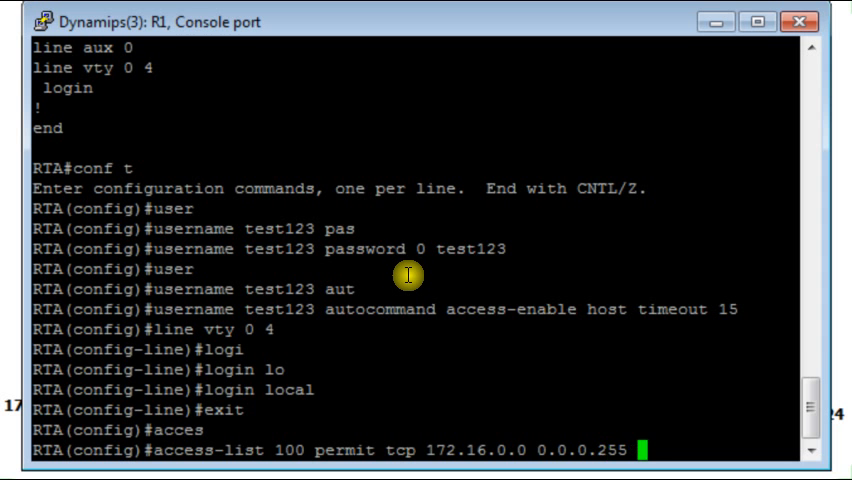
{"action": "type", "text": "host 172.16.0.250"}
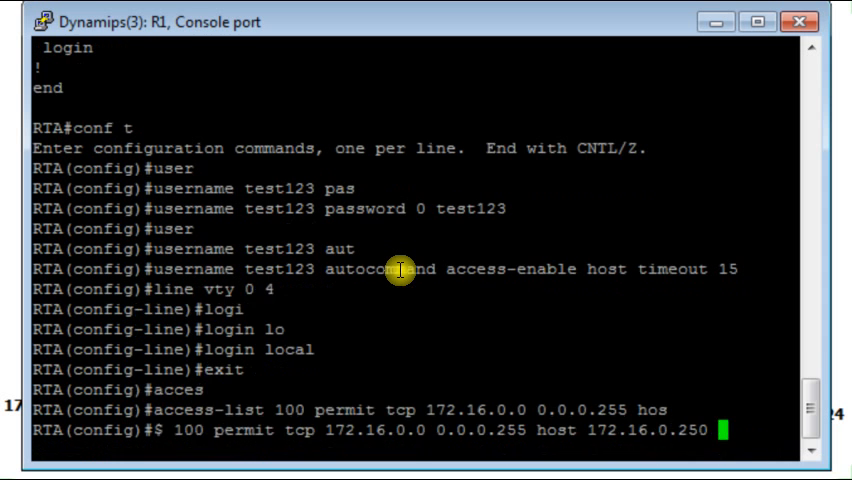
{"action": "type", "text": "e"}
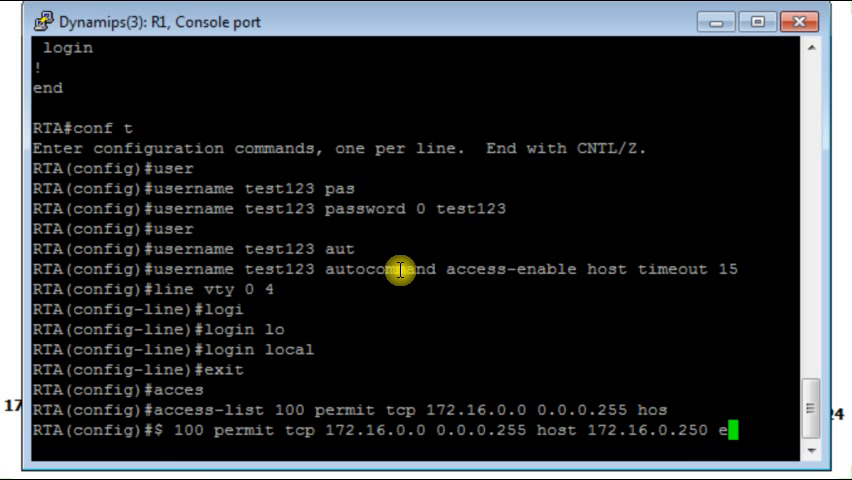
{"action": "type", "text": "q"}
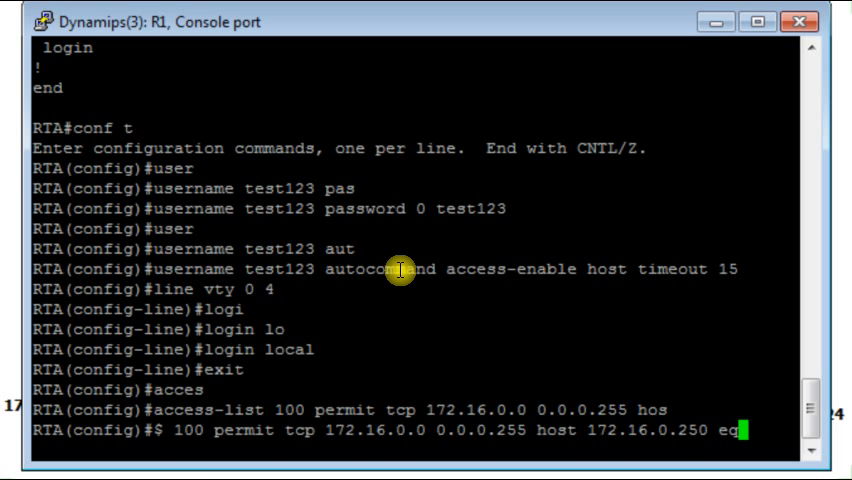
{"action": "type", "text": "telnet"}
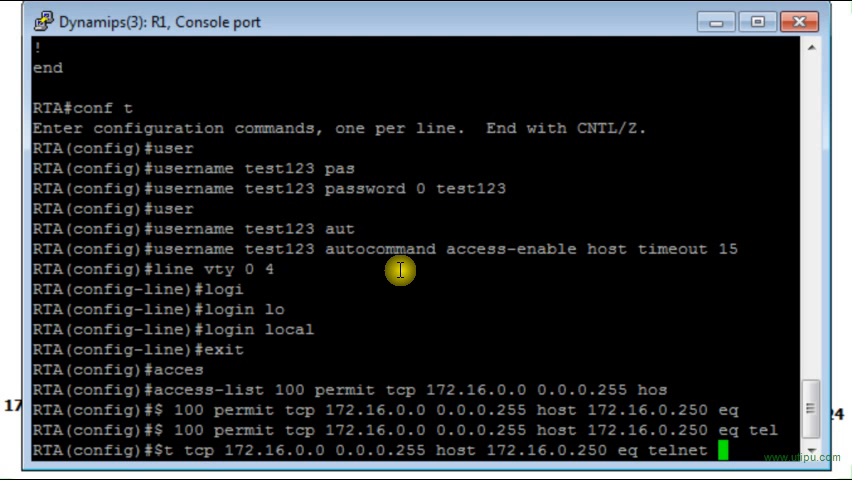
{"action": "mouse_move", "coordinate": [460, 450]}
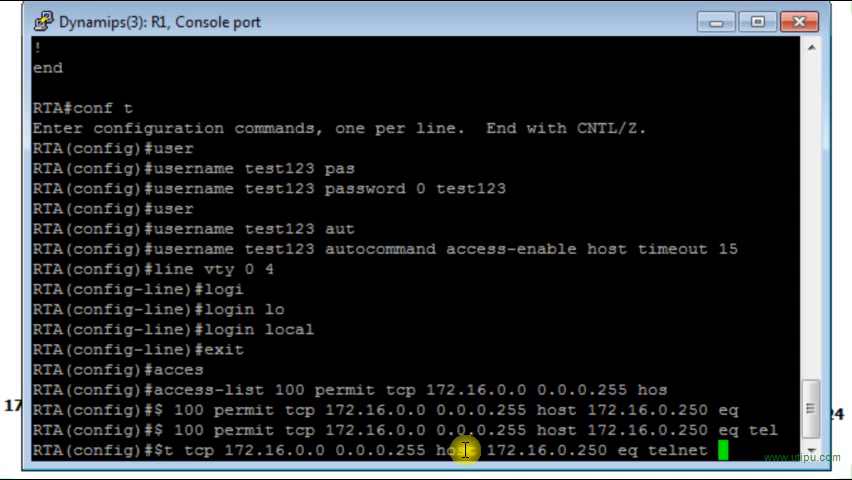
{"action": "mouse_move", "coordinate": [549, 322]}
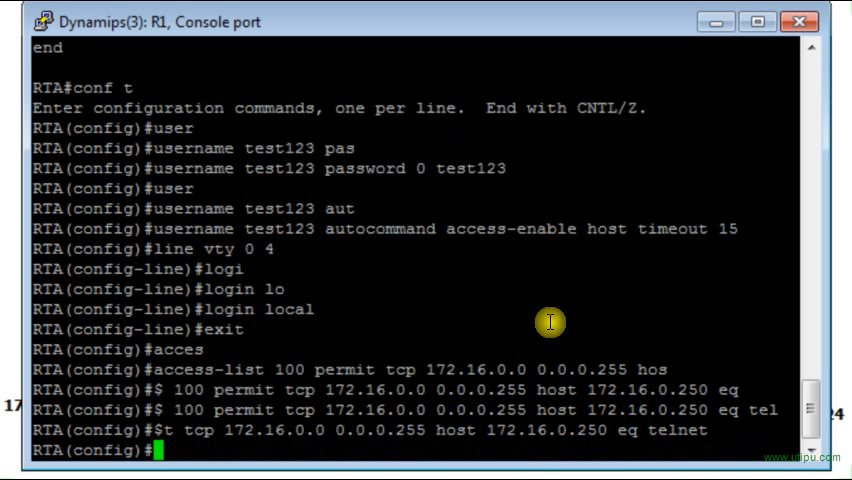
Step: Abandon the mistaken permit command and begin access-list 100 dynamic entry MyACL
{"action": "type", "text": "perm"}
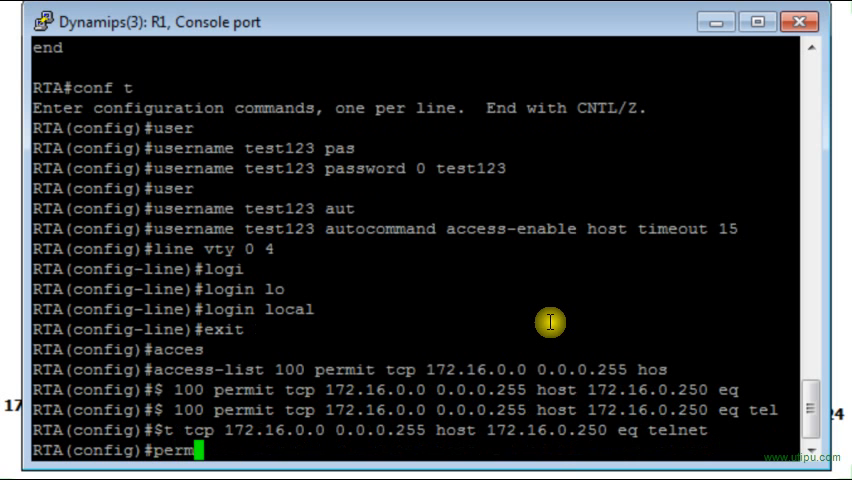
{"action": "type", "text": "ic"}
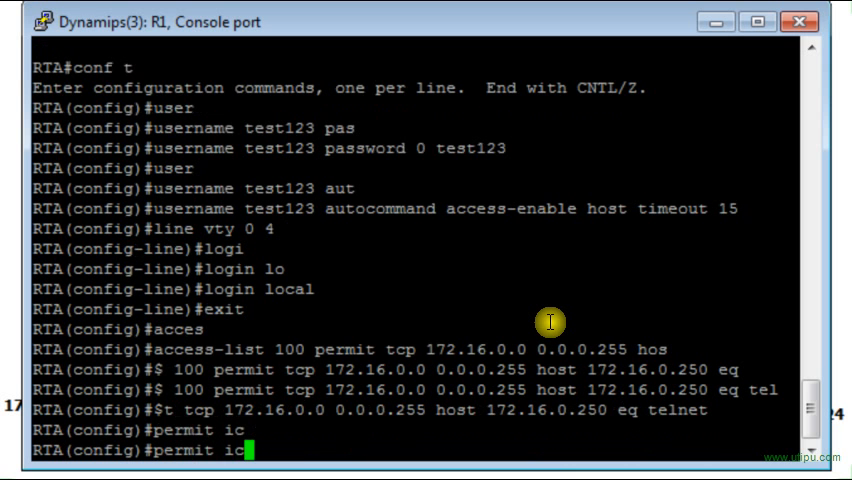
{"action": "key", "text": "Enter"}
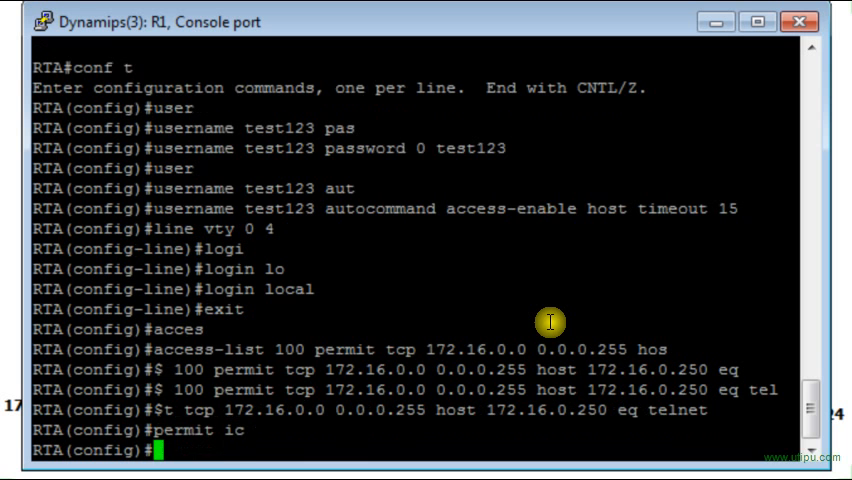
{"action": "type", "text": "access-list 1"}
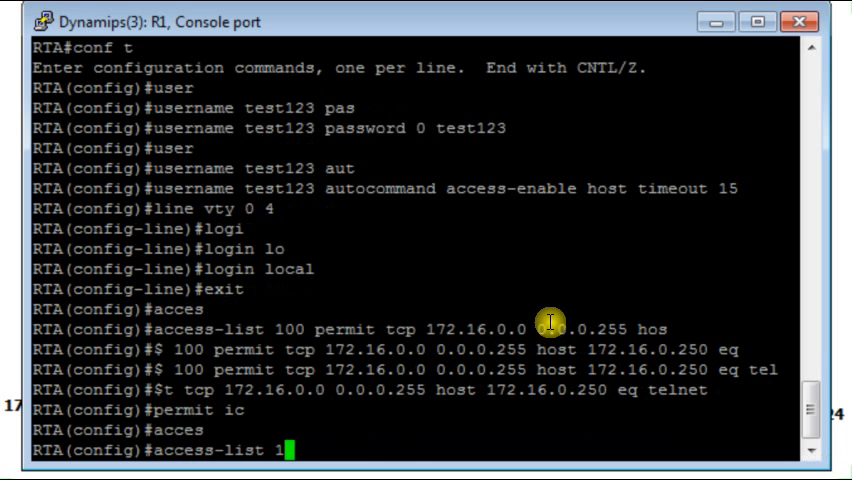
{"action": "type", "text": "00 permit"}
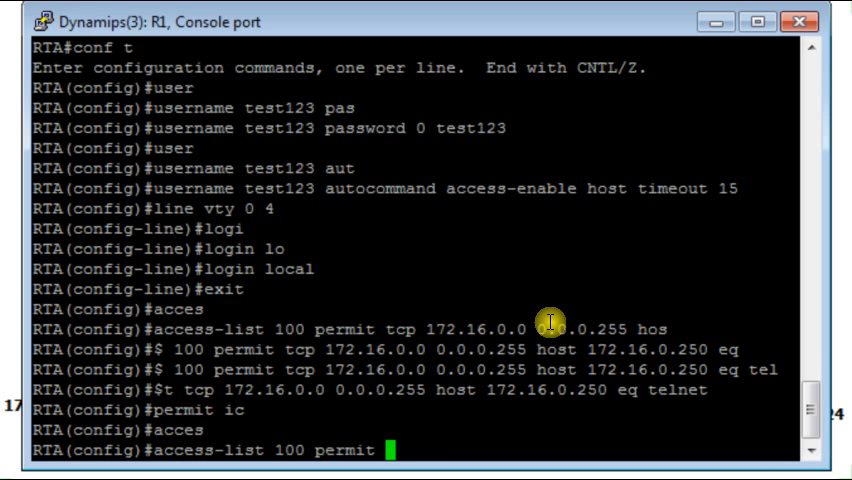
{"action": "type", "text": "100"}
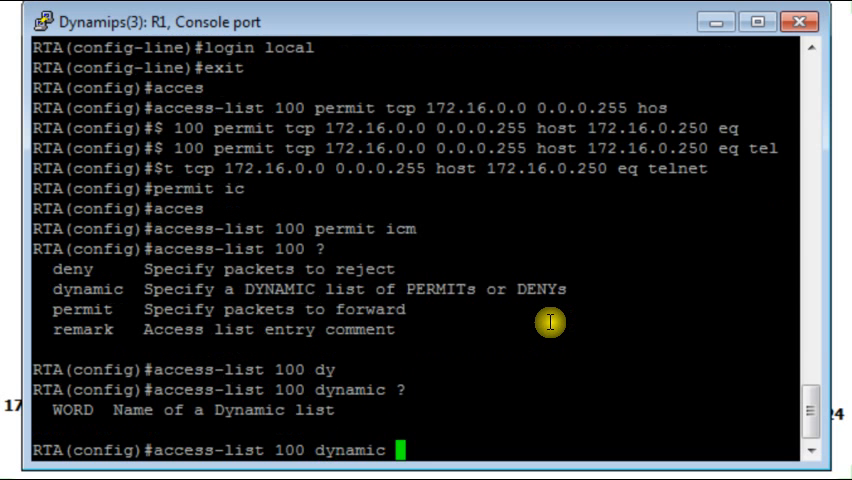
{"action": "type", "text": "MyACL"}
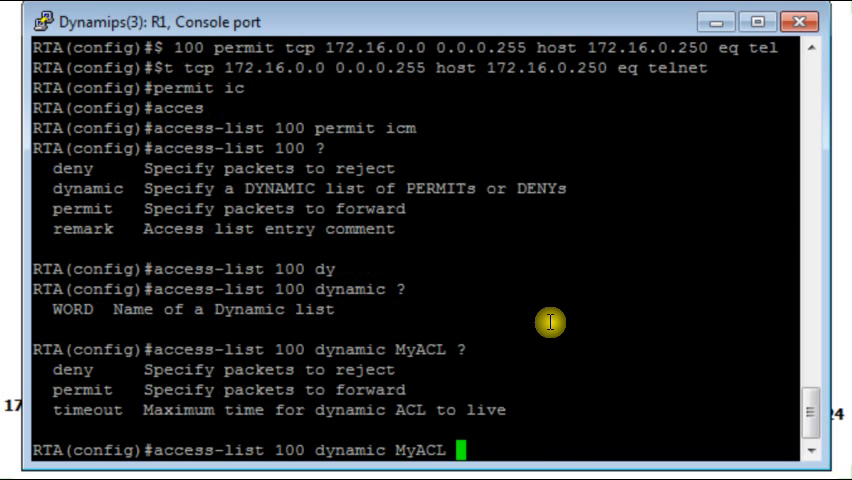
Step: Give MyACL timeout 10, permitting ICMP from 172.16.0.0 0.0.0.255 to 172.31.0.0 0.0.0.255
{"action": "type", "text": "timeout 1"}
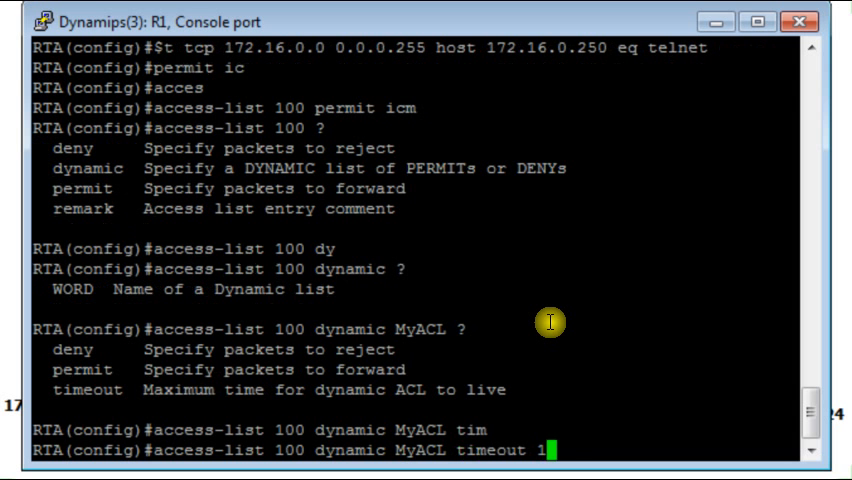
{"action": "type", "text": "0"}
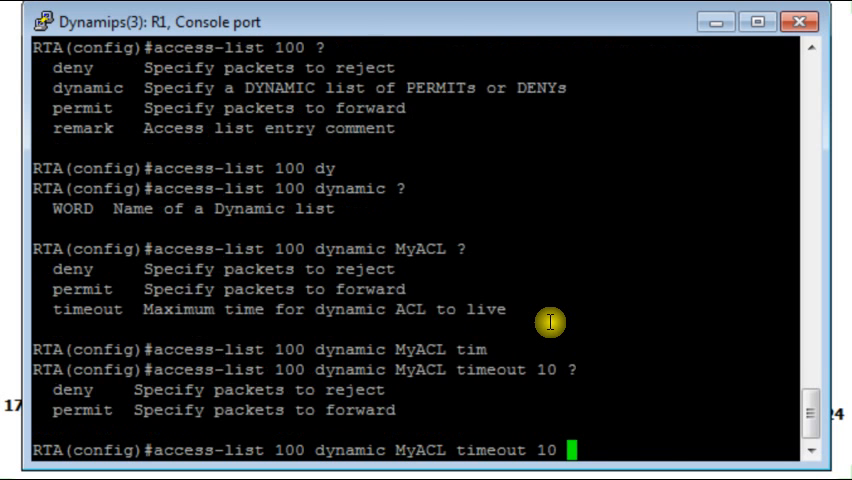
{"action": "type", "text": "permit icmp"}
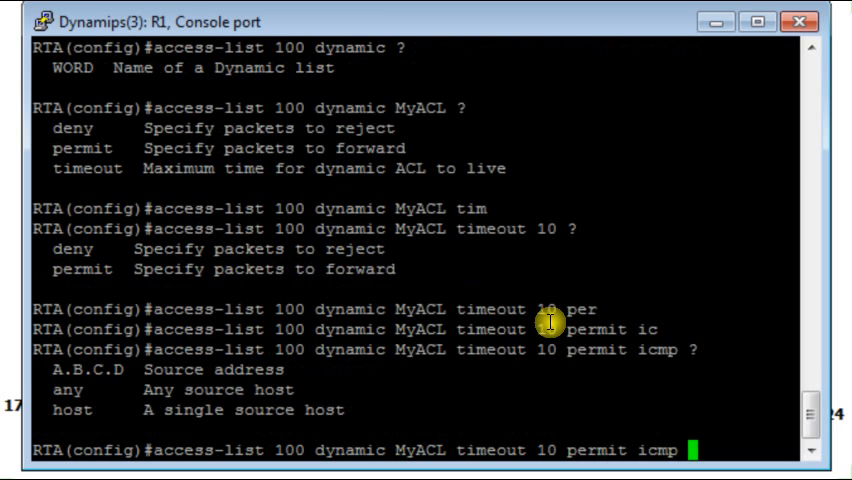
{"action": "type", "text": "172.16.0.0 0.0.0."}
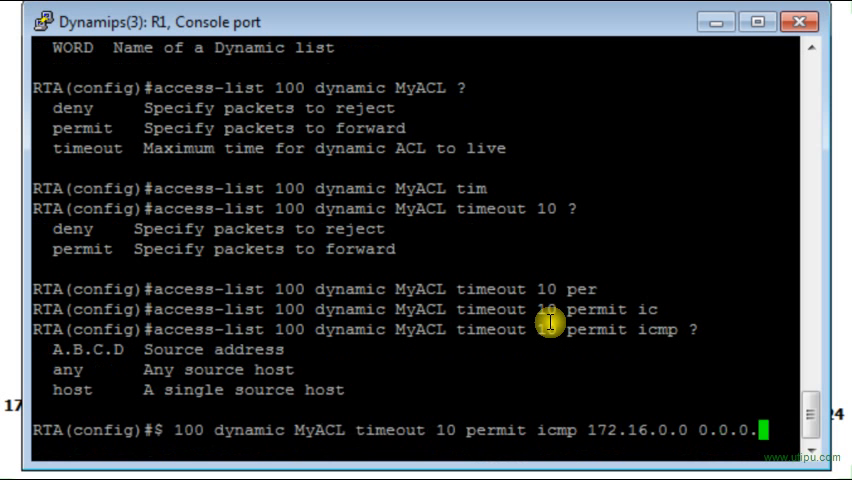
{"action": "type", "text": "255 172.31.0.0 0"}
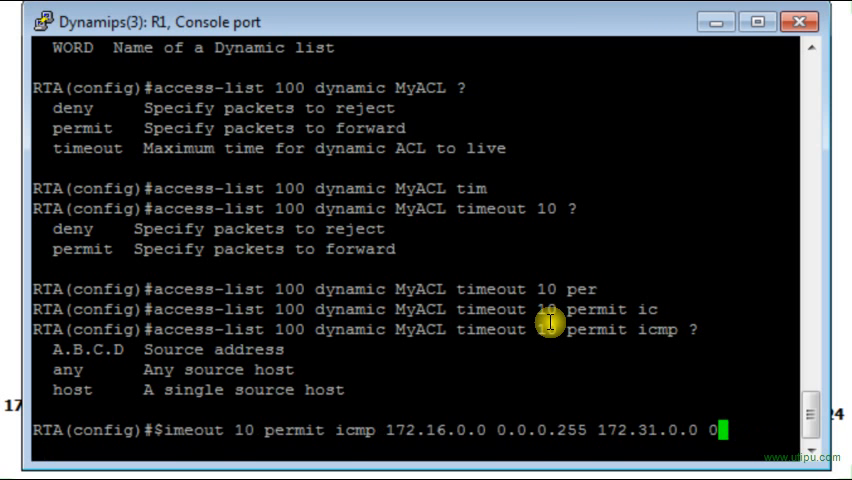
{"action": "type", "text": ".0.0"}
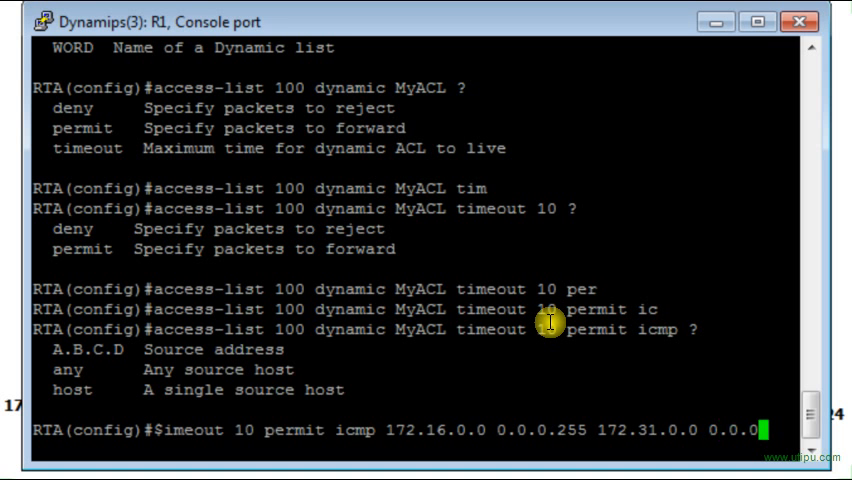
{"action": "type", "text": "255"}
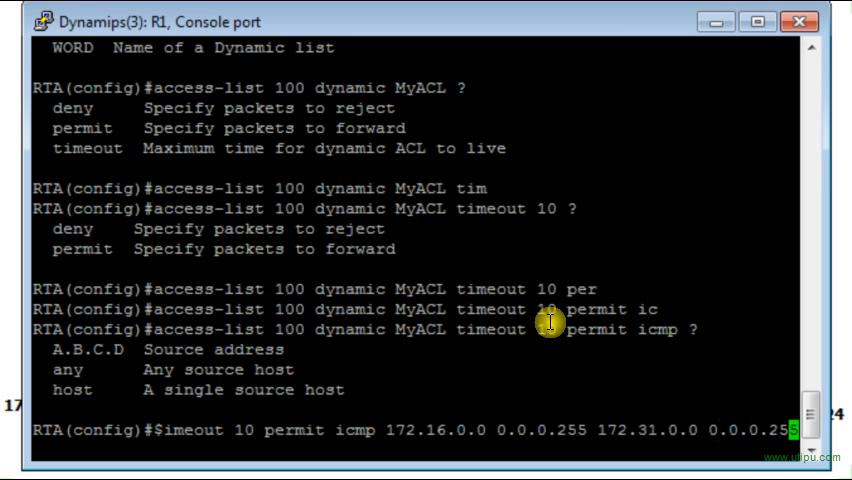
{"action": "type", "text": "int"}
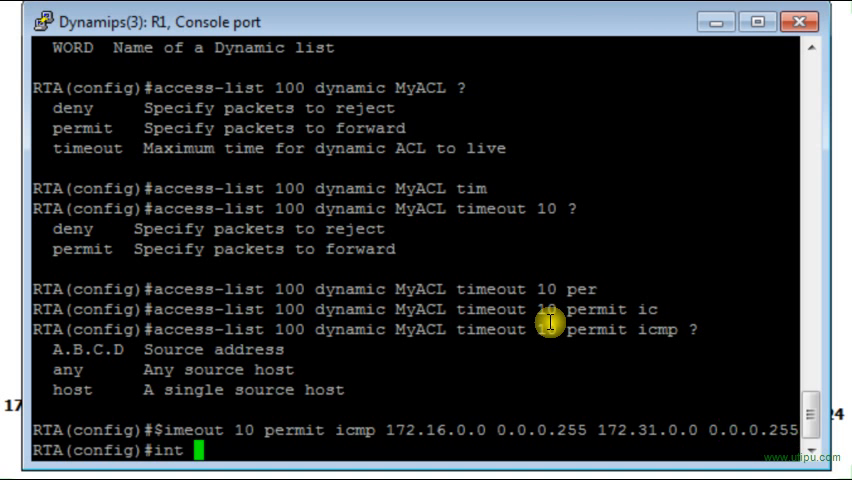
Step: Apply 'ip access-group 100 in' on interface FastEthernet0/0
{"action": "type", "text": "fas0/0"}
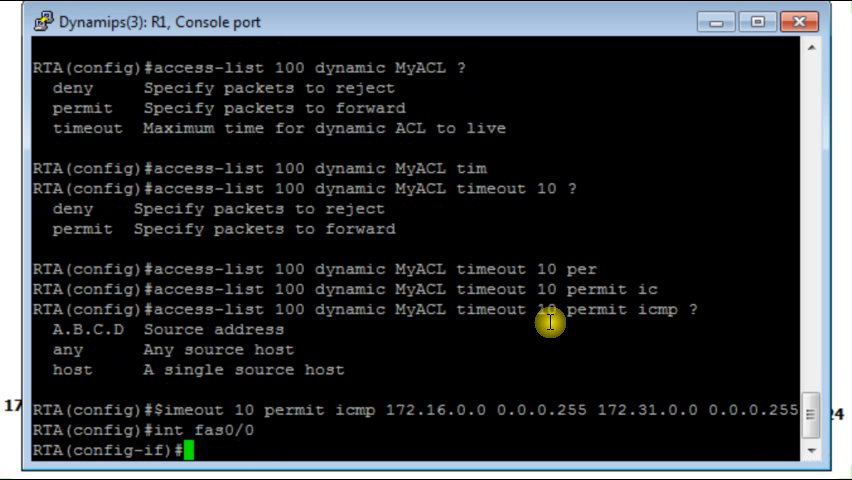
{"action": "type", "text": "ip access-group"}
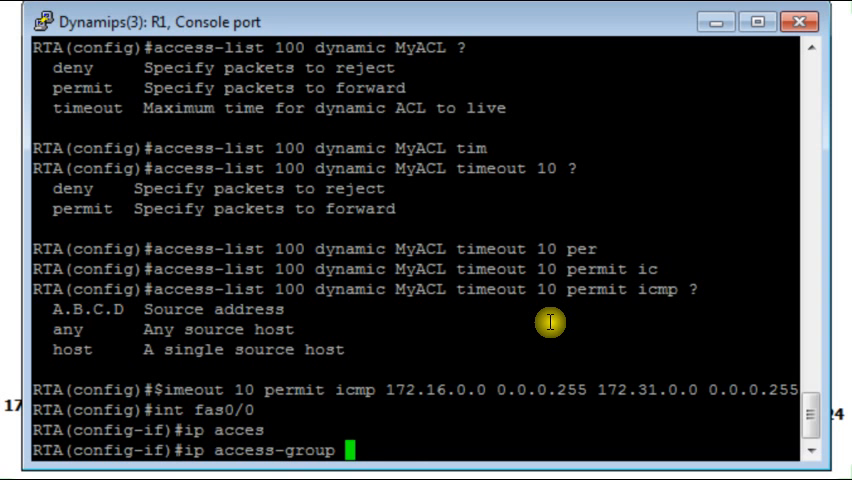
{"action": "type", "text": "100 in"}
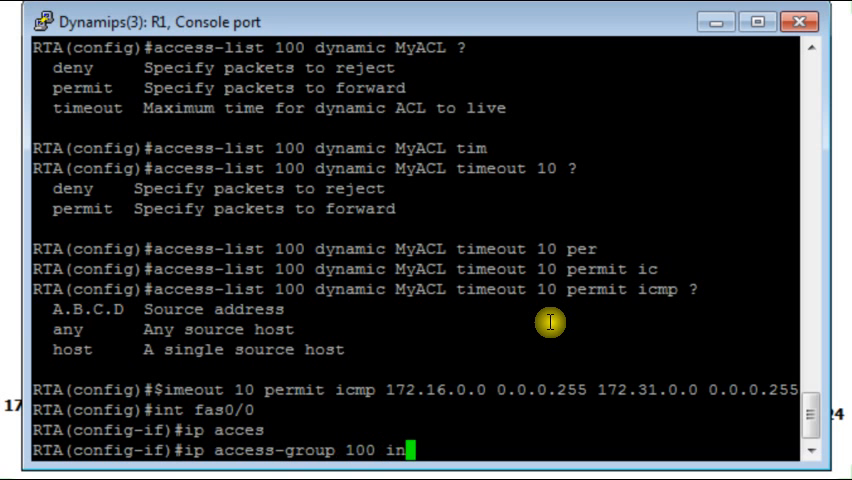
{"action": "key", "text": "enter"}
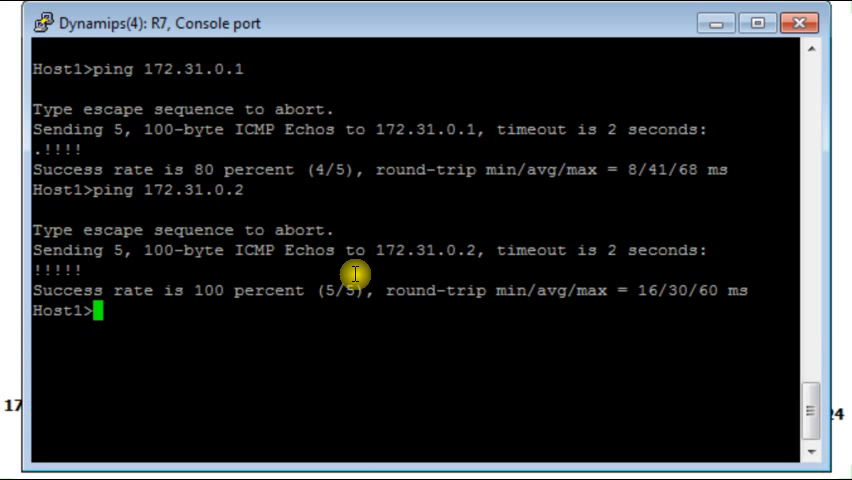
Step: From Host1, ping 172.31.0.2 twice, getting unreachable replies and 0 percent success
{"action": "type", "text": "ping 172.31.0.2"}
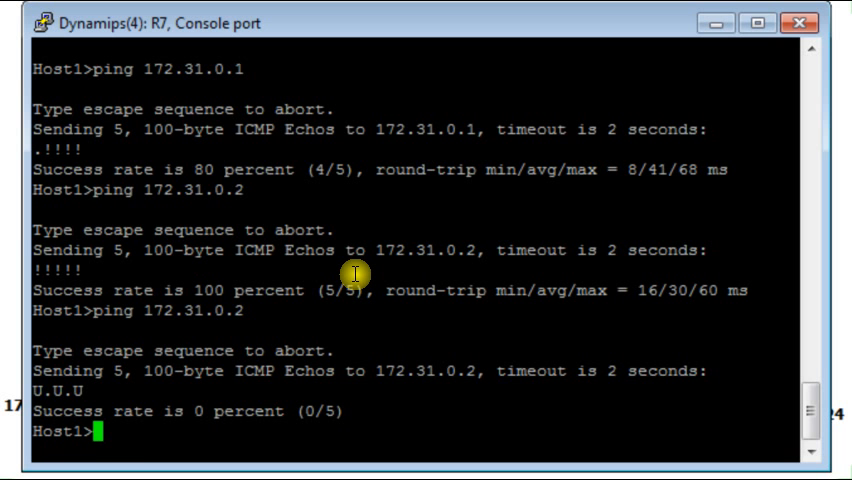
{"action": "type", "text": "ping 172.31.0.2"}
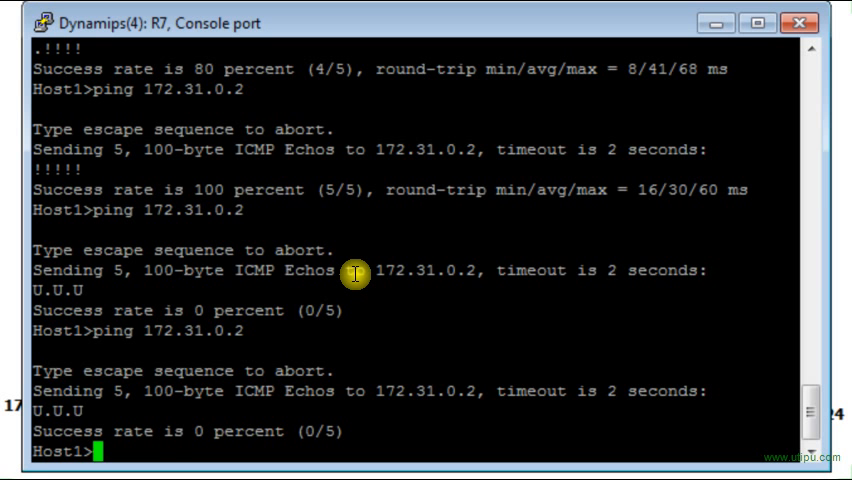
{"action": "type", "text": "te"}
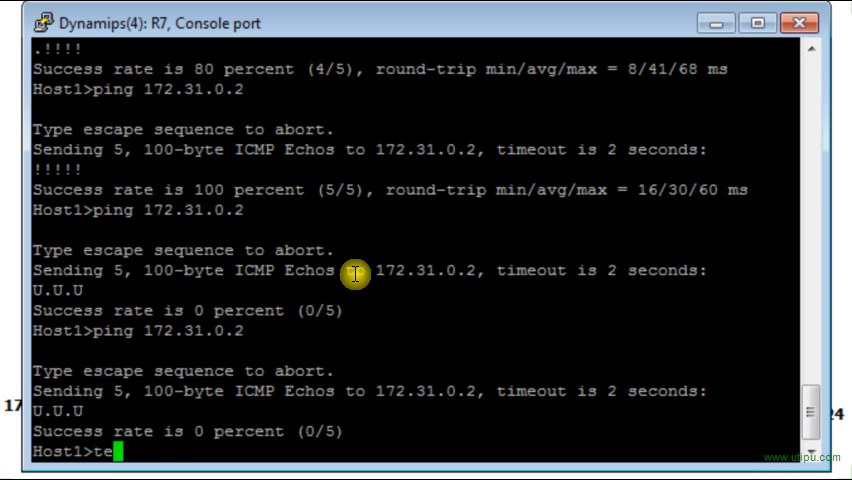
{"action": "type", "text": "lnet"}
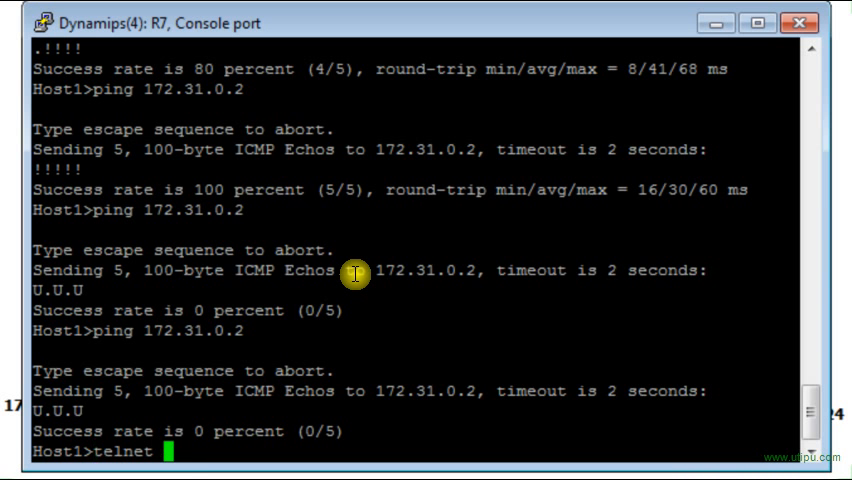
{"action": "type", "text": "172"}
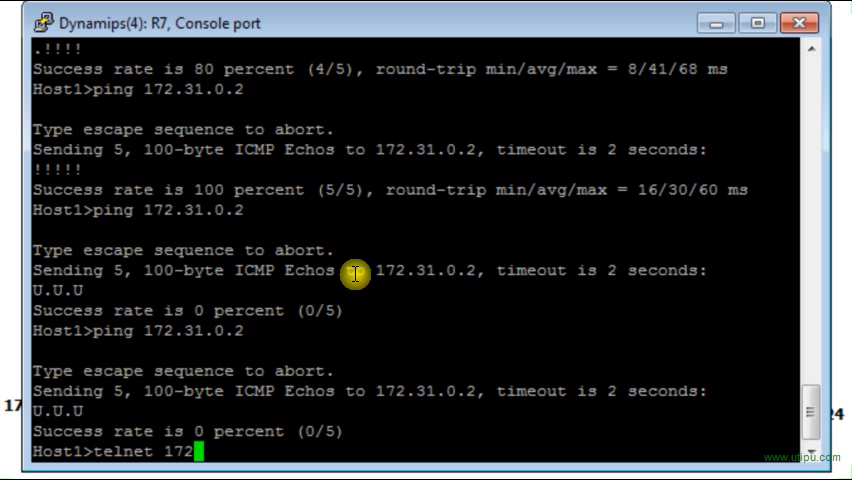
{"action": "type", "text": ".16.0"}
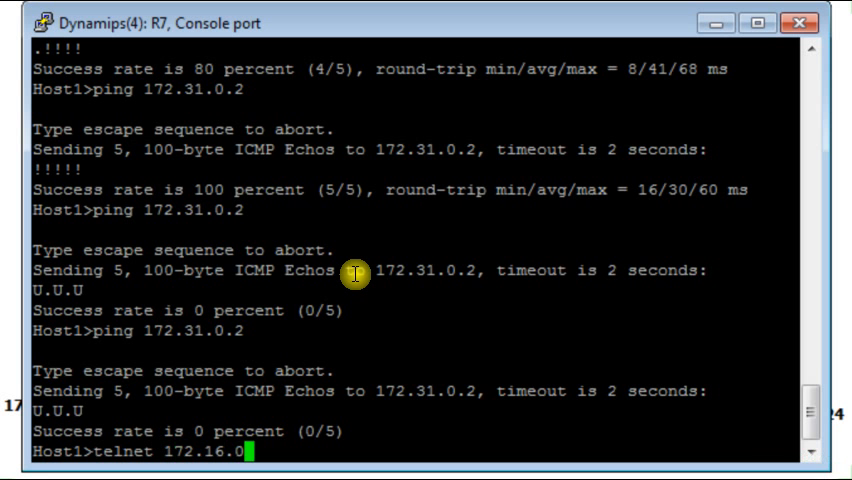
{"action": "key", "text": "Return"}
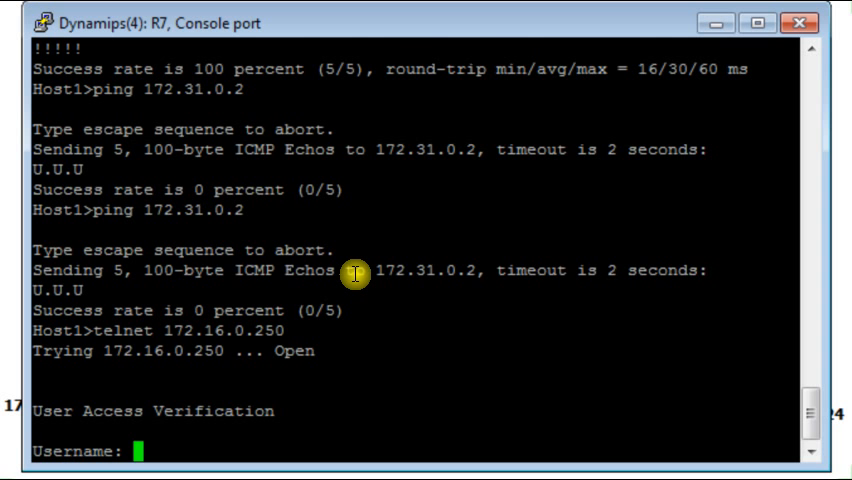
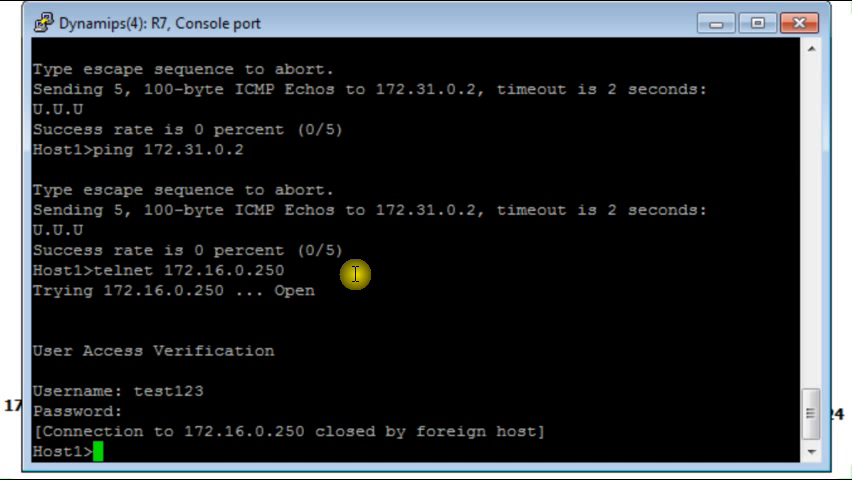
Step: Ping 172.31.0.1 successfully from Host1, then ping 172.31.0.2
{"action": "type", "text": "ping"}
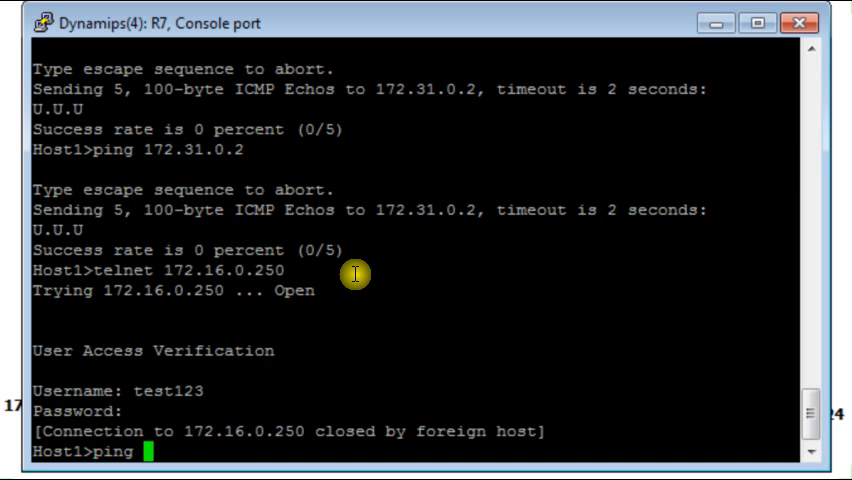
{"action": "type", "text": "172.31.0.1"}
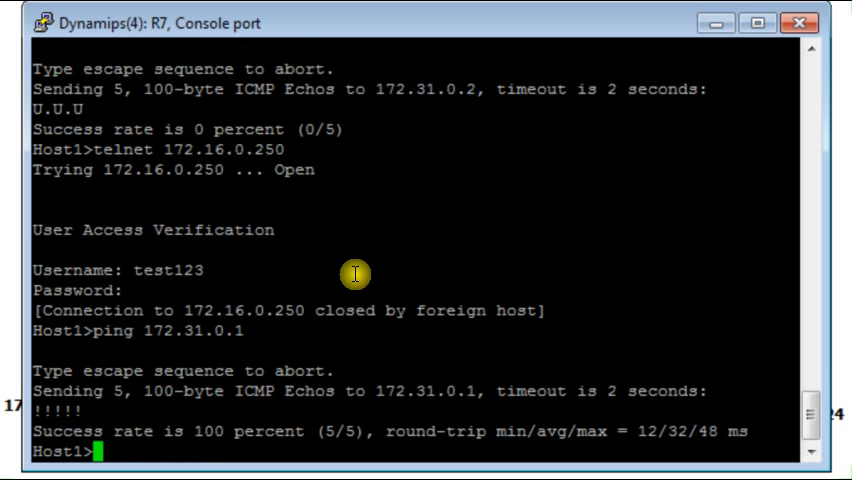
{"action": "type", "text": "ping 172.31.0.2"}
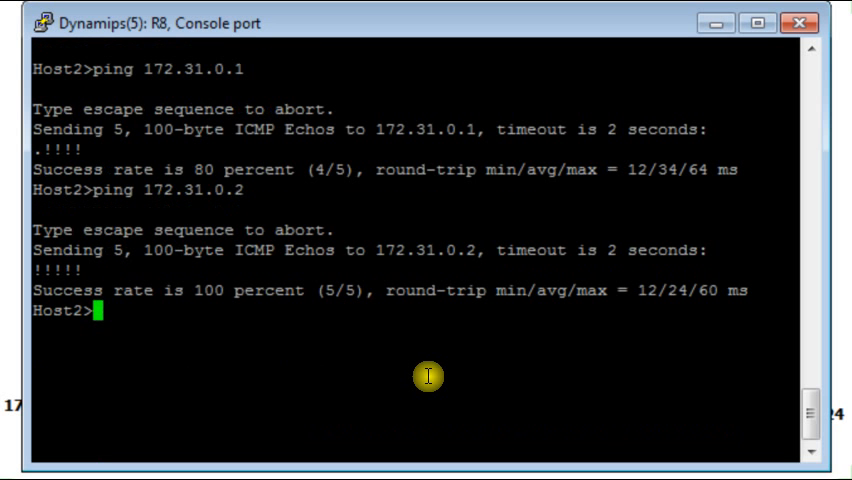
{"action": "type", "text": "ping 1"}
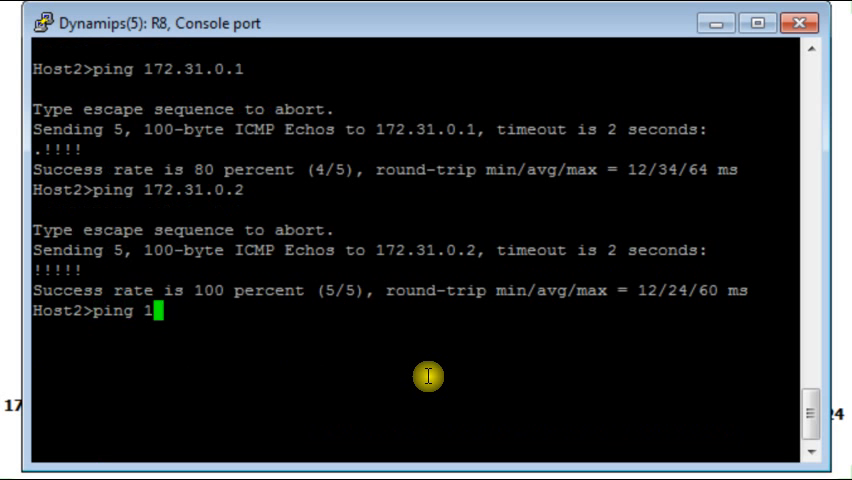
{"action": "type", "text": "72.31.0.1"}
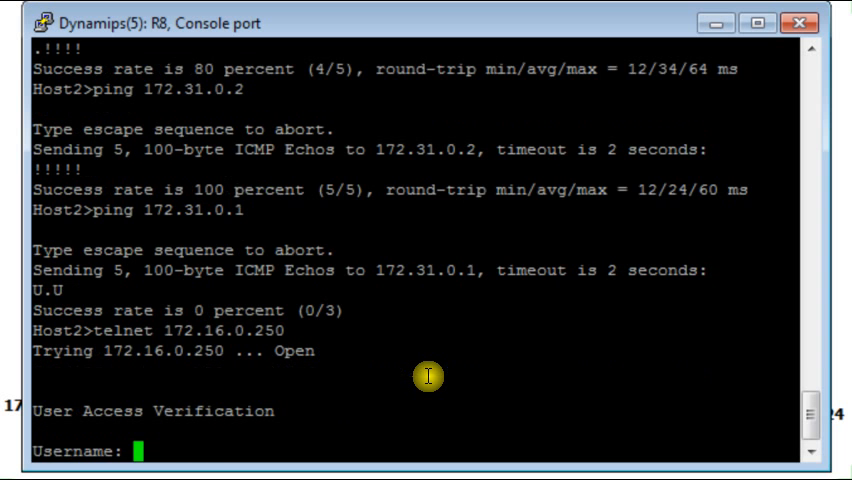
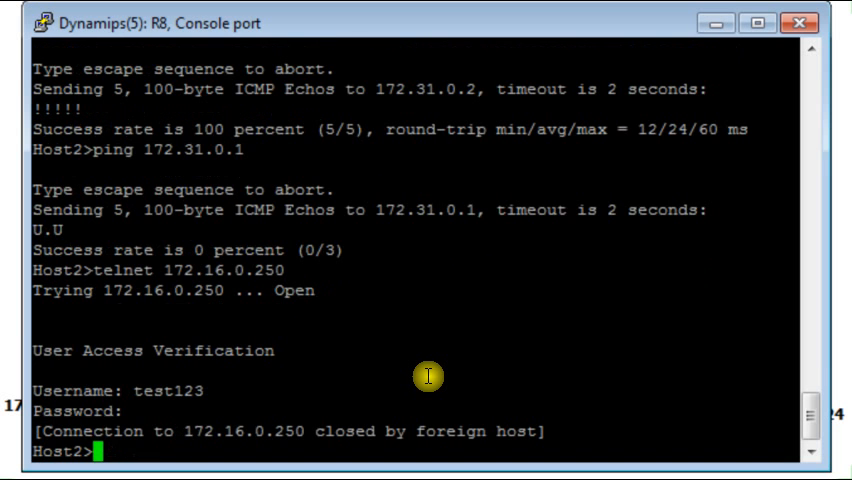
Step: Ping the 172.31.0.x remote network from Host2 again after authenticating
{"action": "type", "text": "pin"}
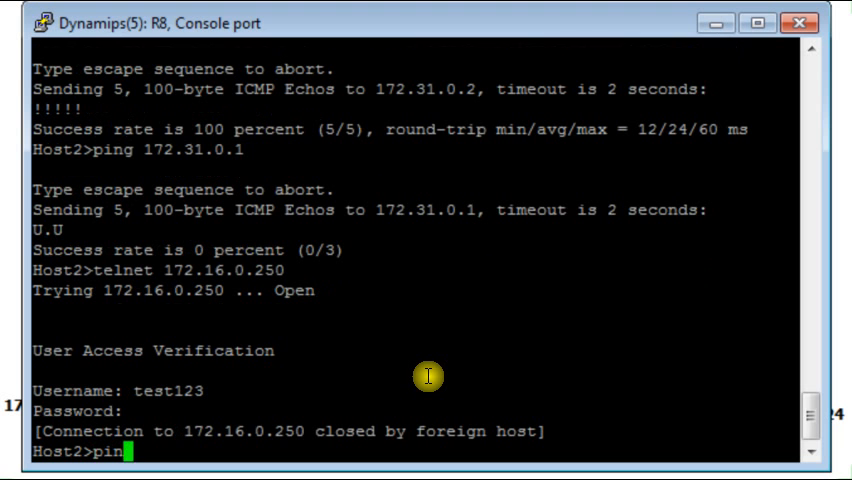
{"action": "type", "text": "g"}
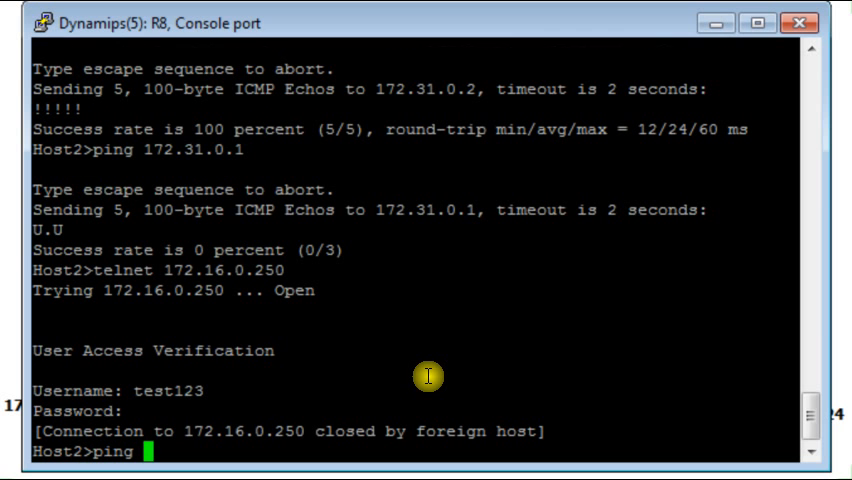
{"action": "type", "text": "1"}
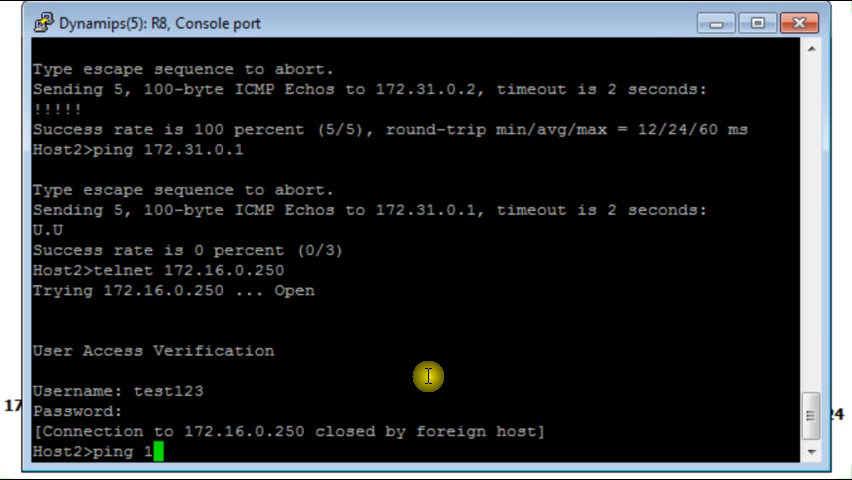
{"action": "type", "text": "72.31.0."}
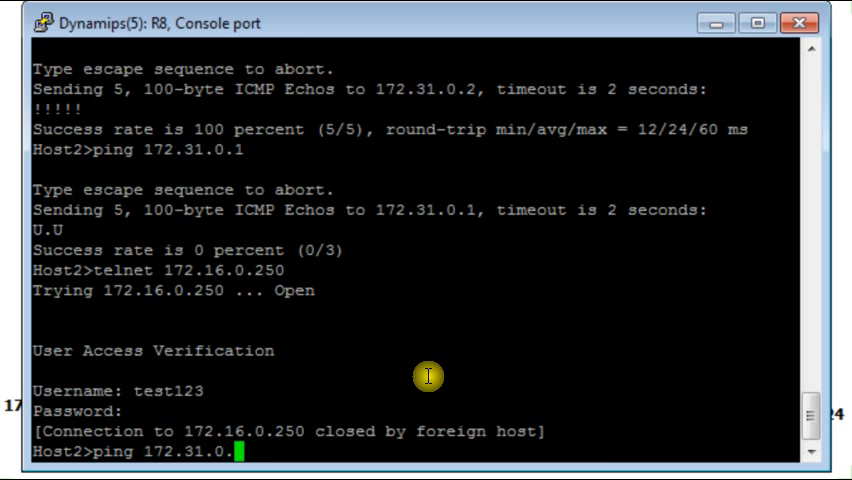
{"action": "key", "text": "Enter"}
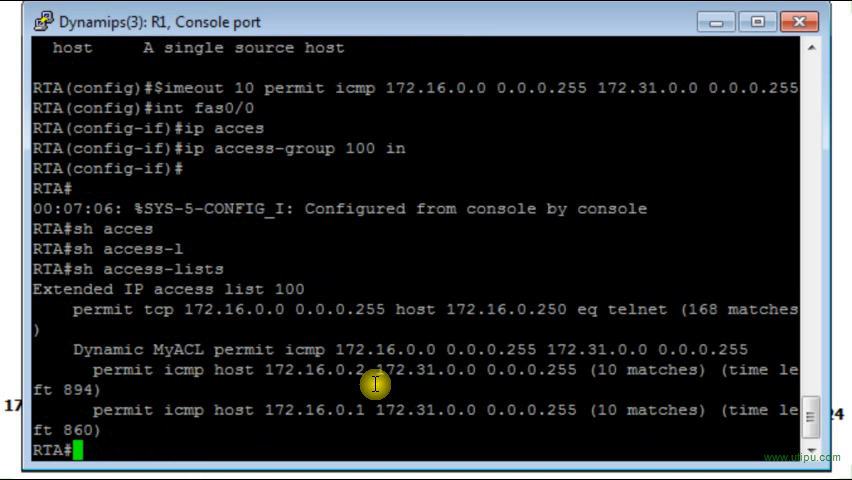
{"action": "mouse_move", "coordinate": [300, 310]}
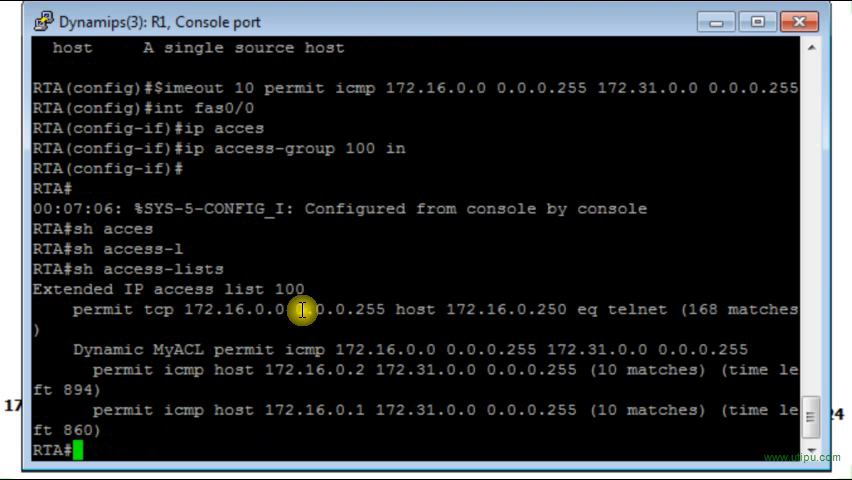
{"action": "mouse_move", "coordinate": [328, 353]}
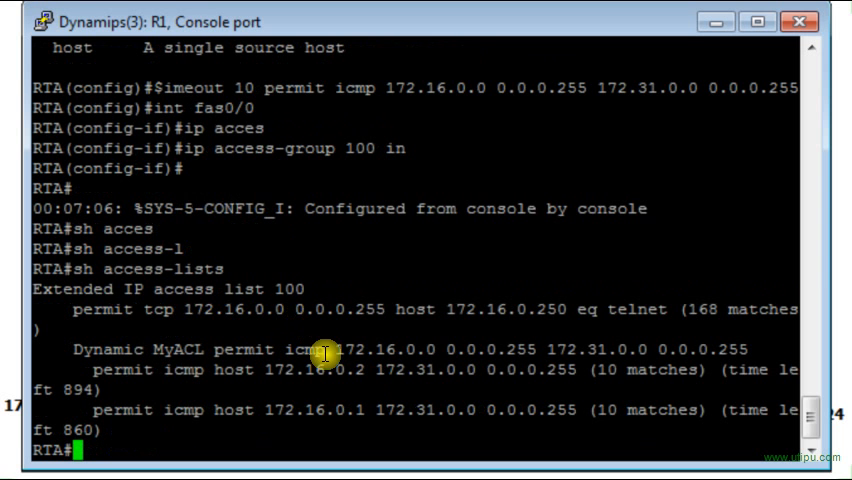